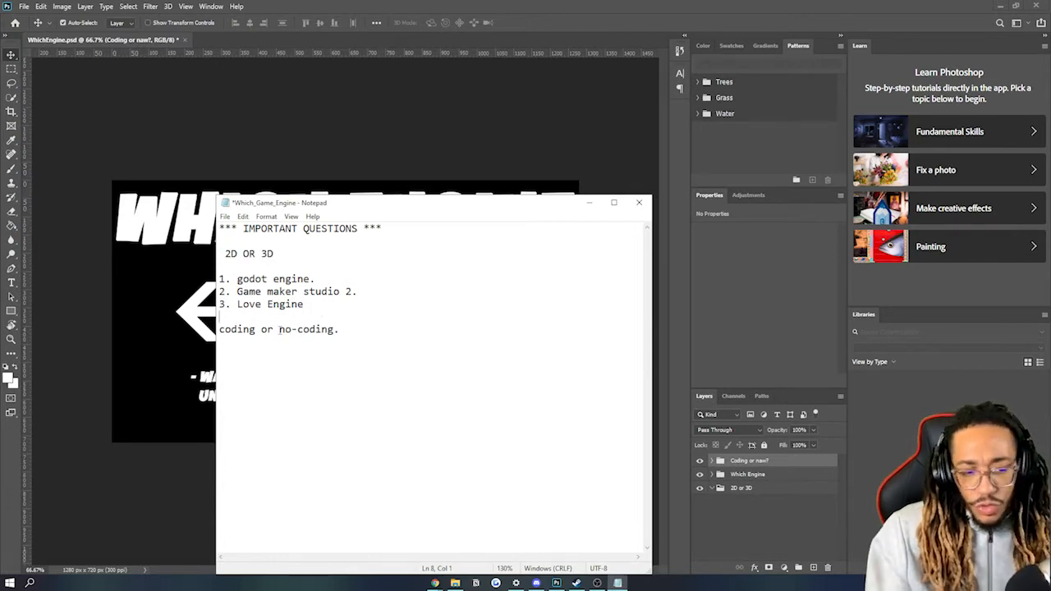
Hide the Which_Game_Engine notes to reveal the full WHICH ENGINE thumbnail, then restore them
double_click(236, 328)
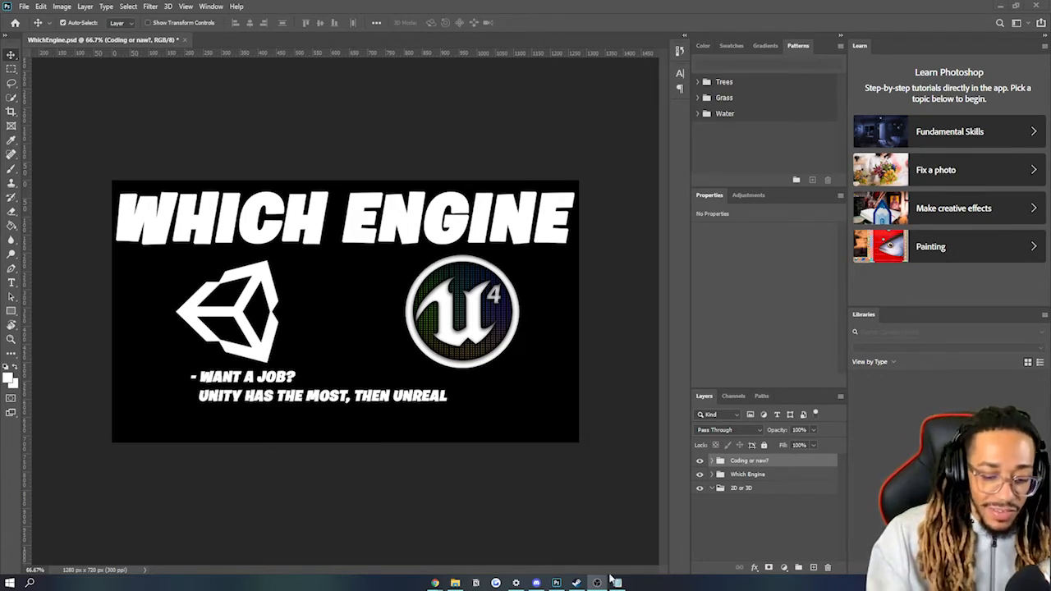
click(617, 583)
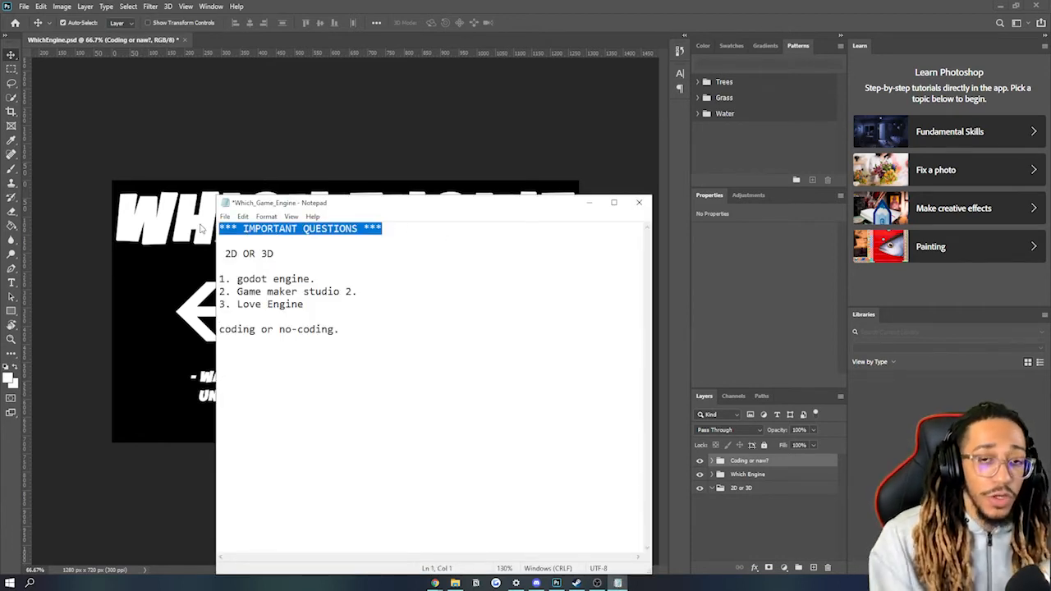
Clear the selection on the important-questions heading line in the restored notes
click(437, 231)
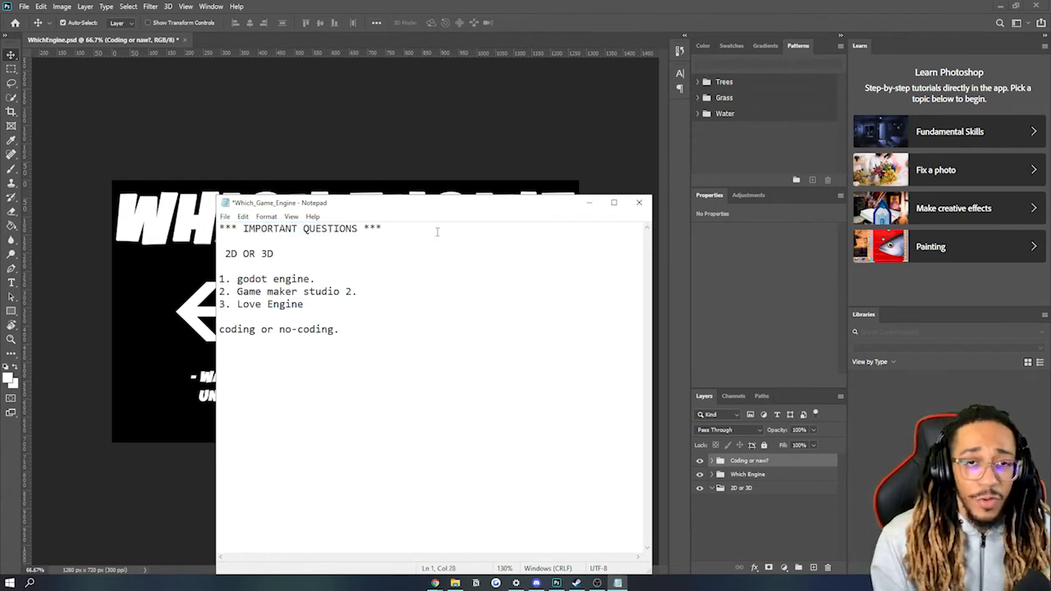